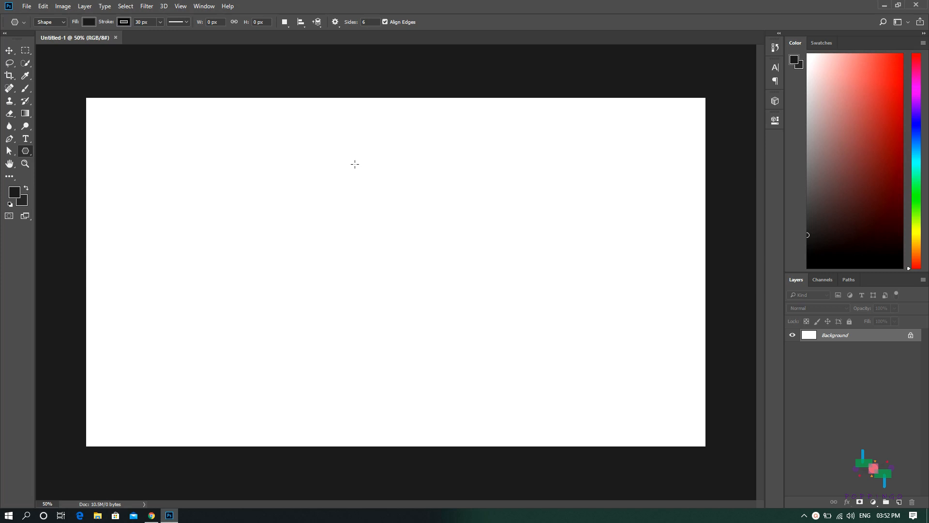
mouse_move(343, 172)
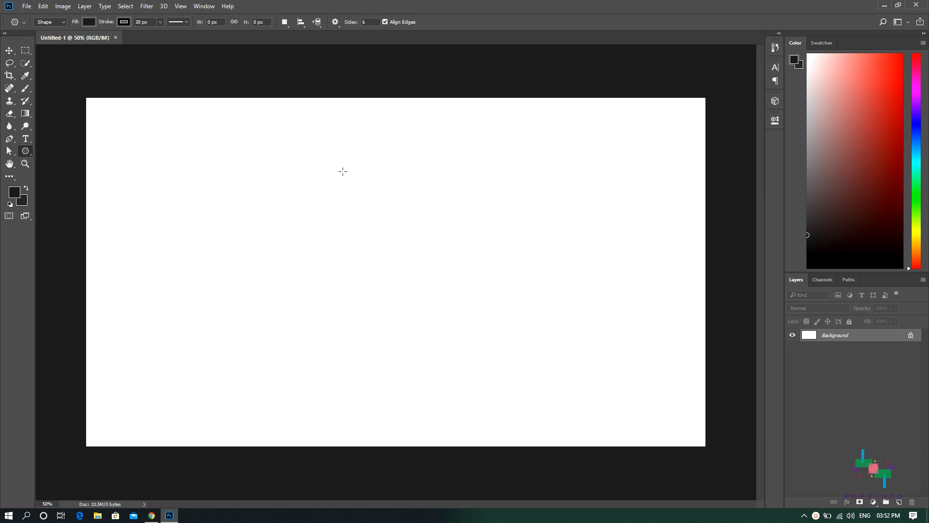
mouse_move(151, 213)
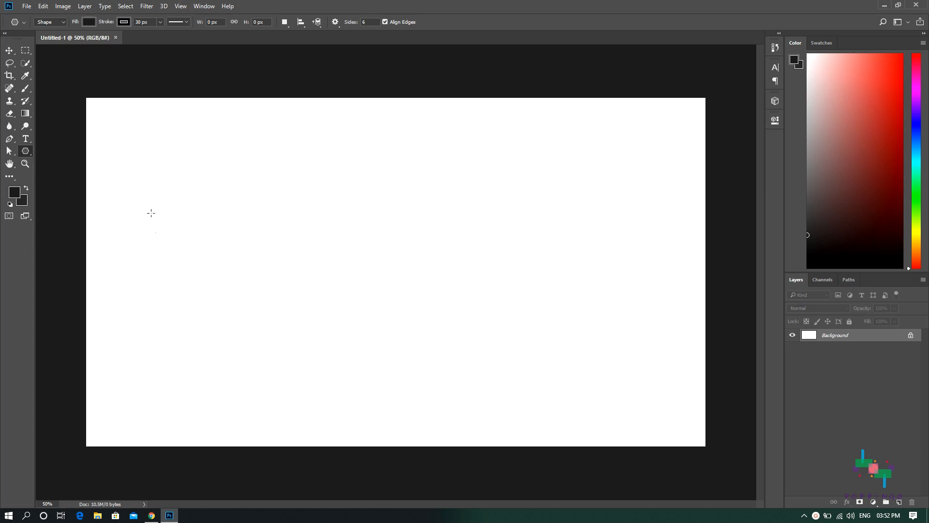
mouse_move(114, 153)
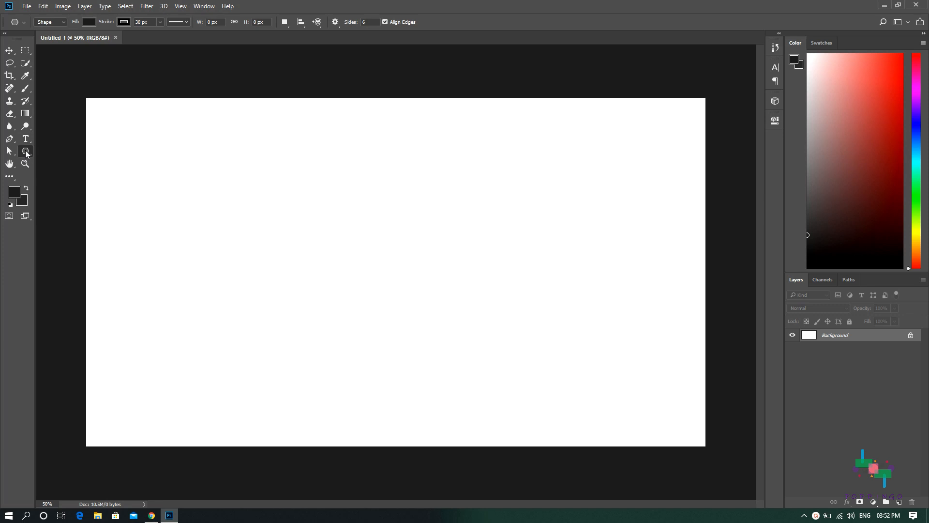
mouse_move(25, 152)
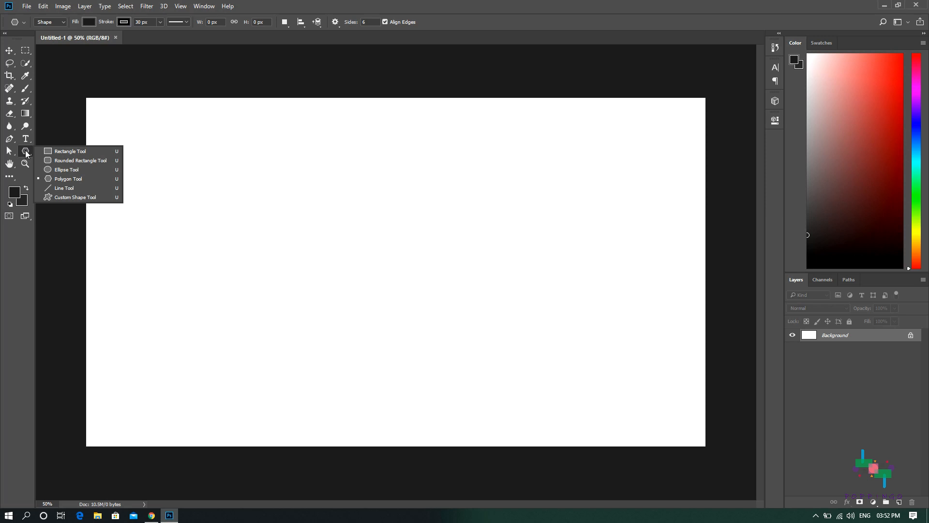
mouse_move(68, 179)
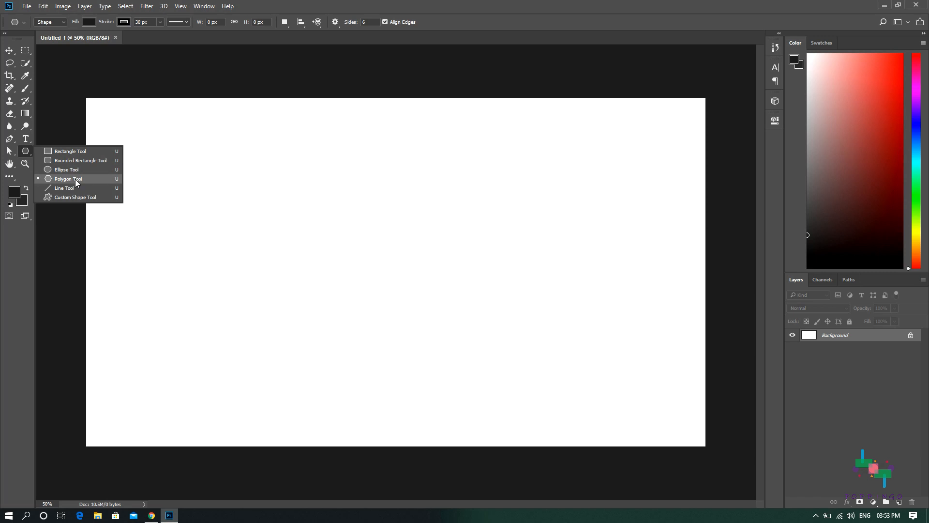
mouse_move(67, 188)
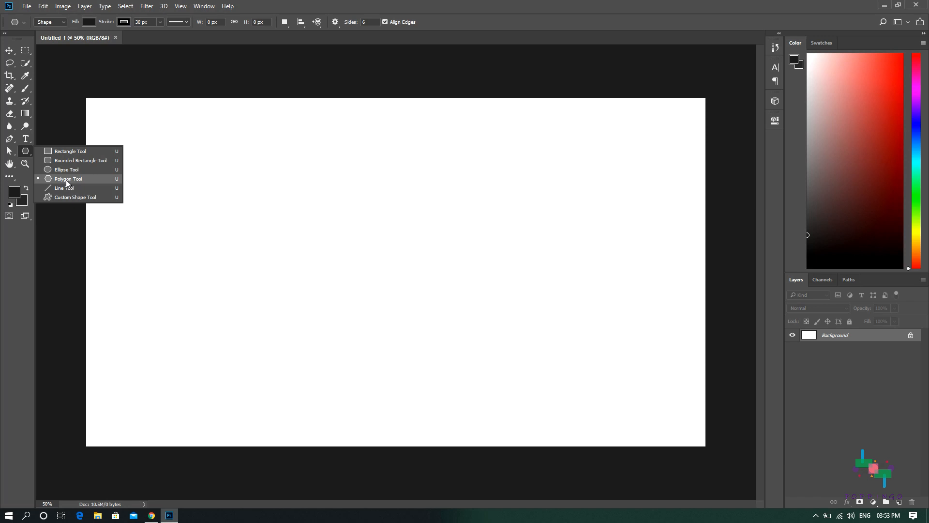
With the Polygon Tool selected, set the fill to light gray and the stroke width to 15 px
left_click(66, 168)
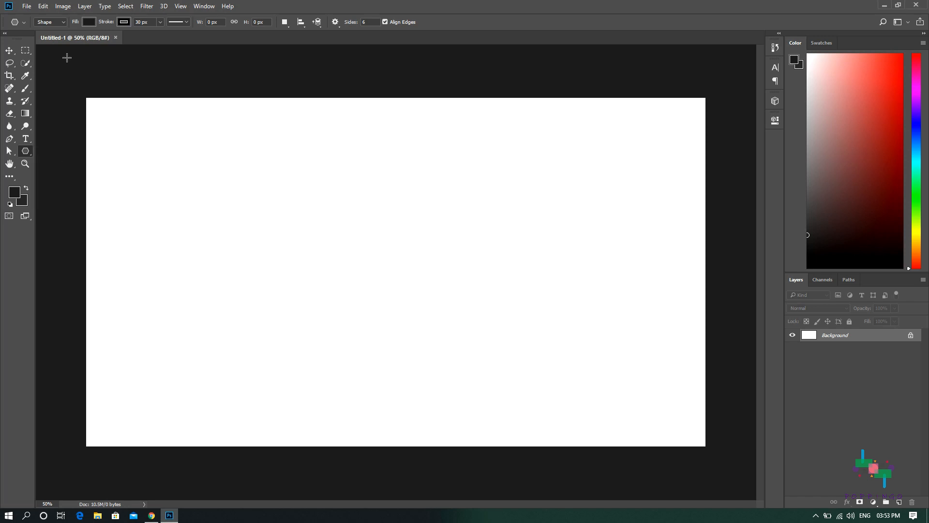
mouse_move(46, 27)
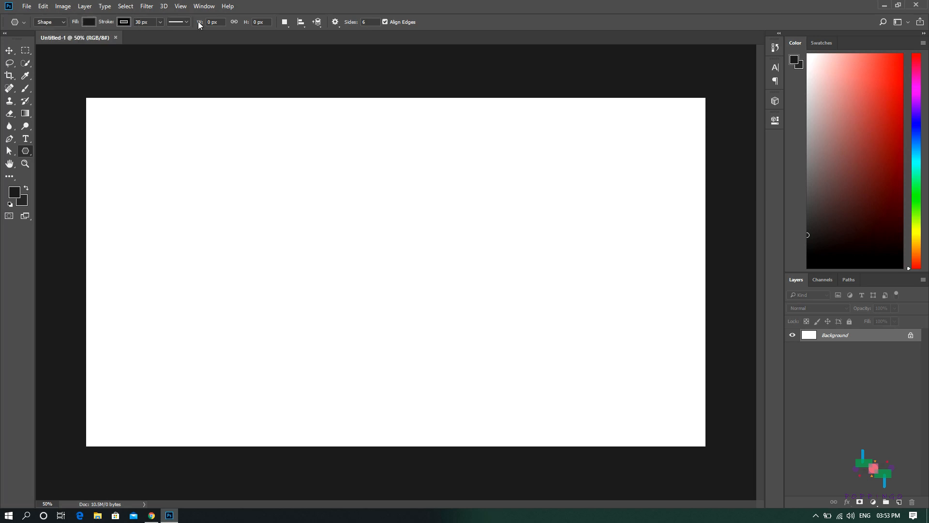
mouse_move(101, 29)
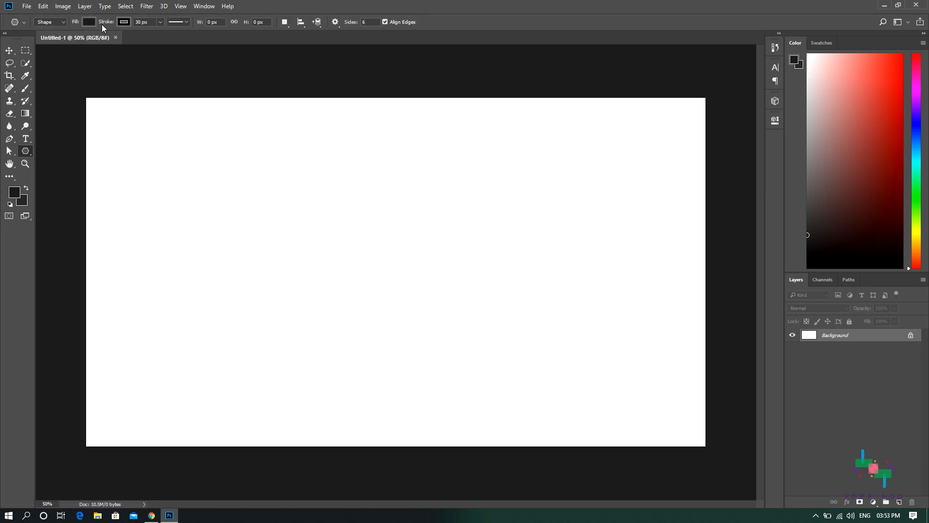
mouse_move(89, 22)
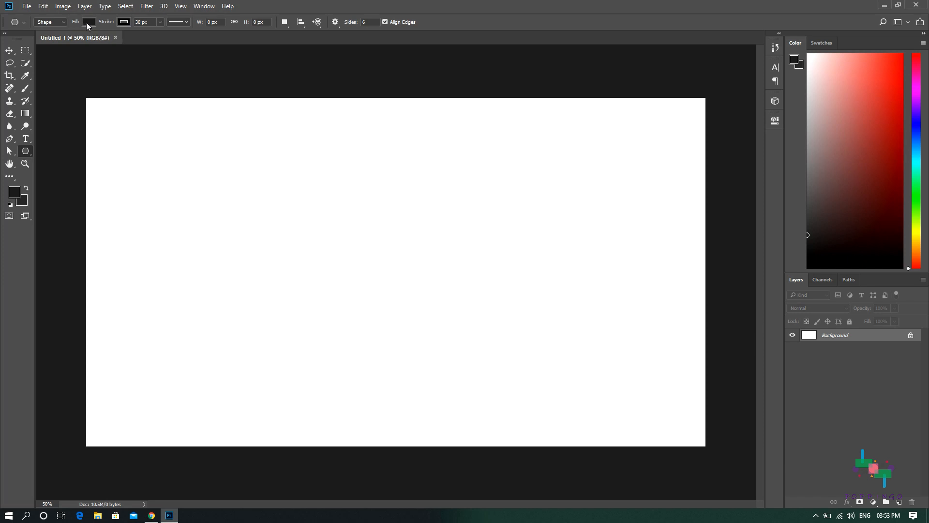
left_click(89, 22)
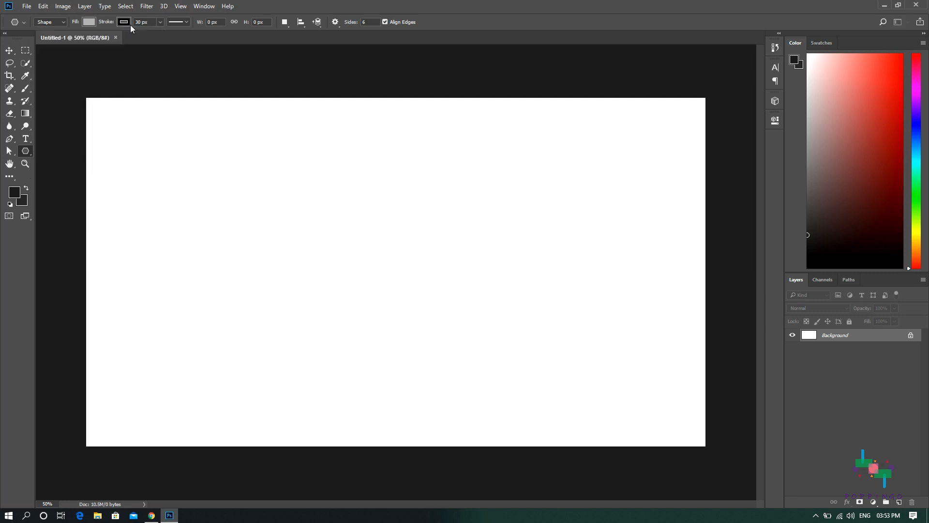
left_click(89, 23)
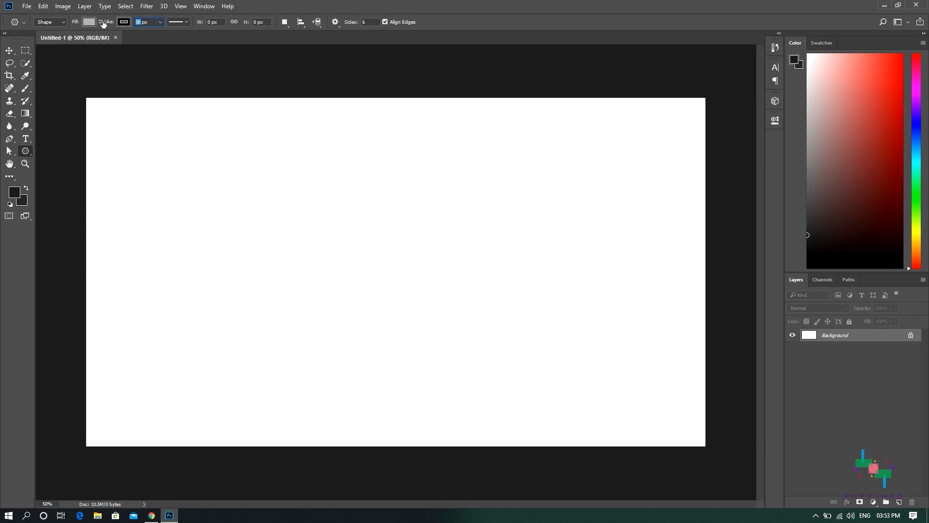
type("15")
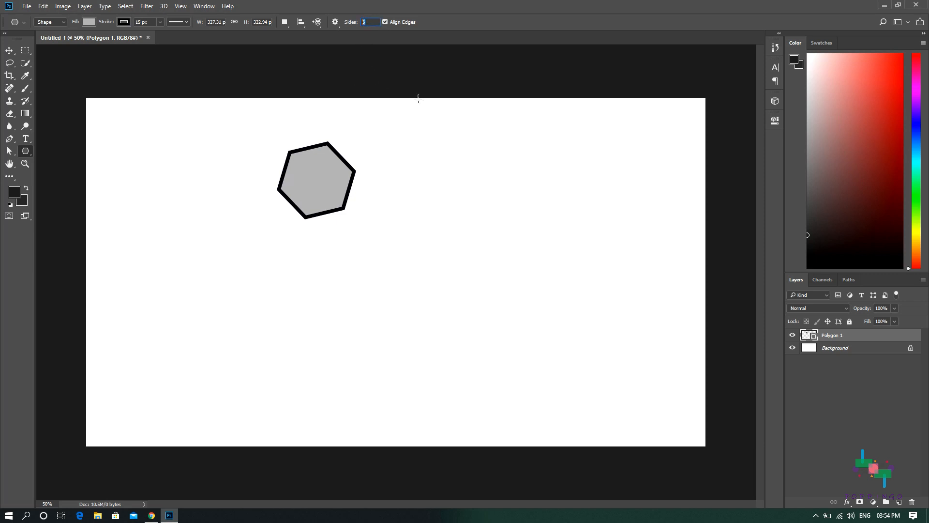
Set the Polygon Tool's Sides value to 3 for drawing a triangle
type("3")
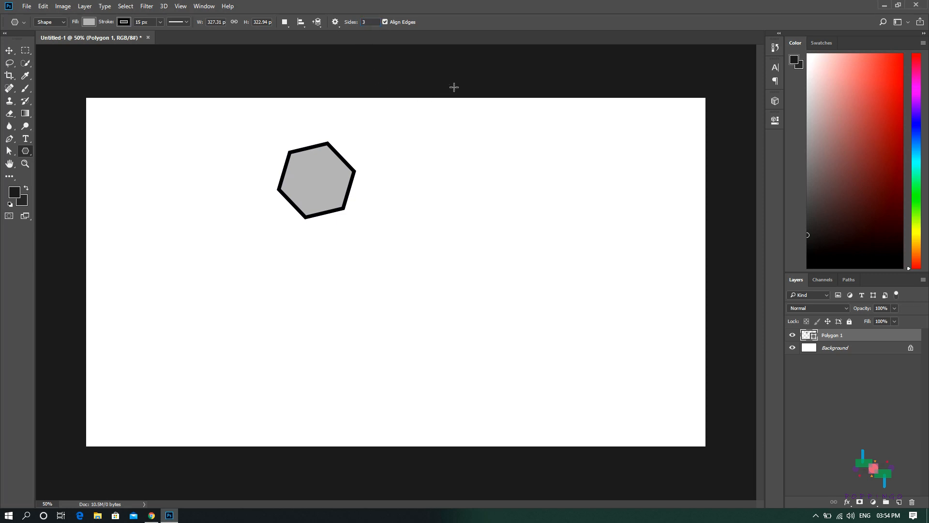
mouse_move(437, 192)
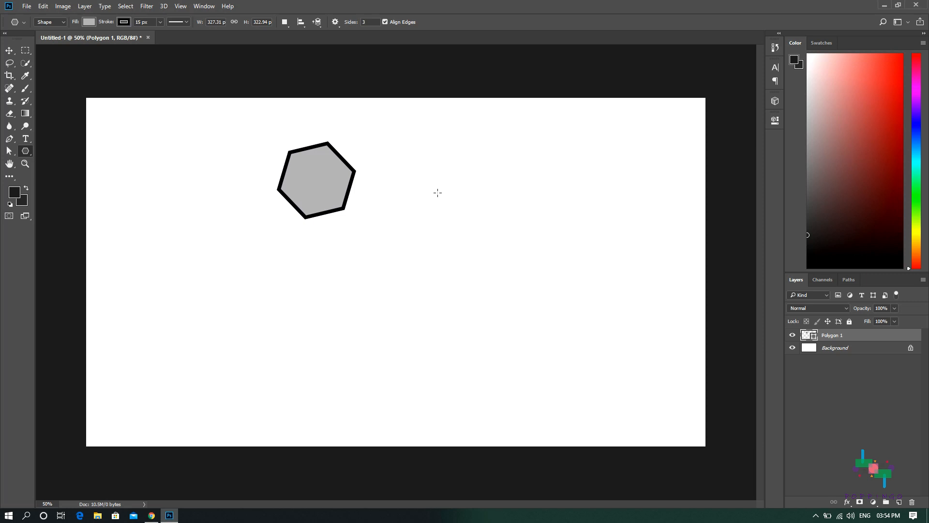
mouse_move(372, 35)
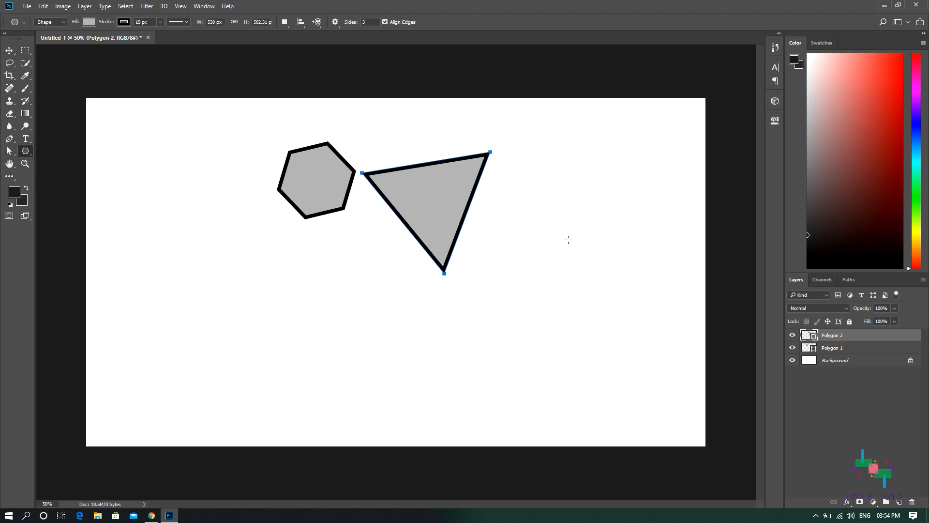
mouse_move(550, 244)
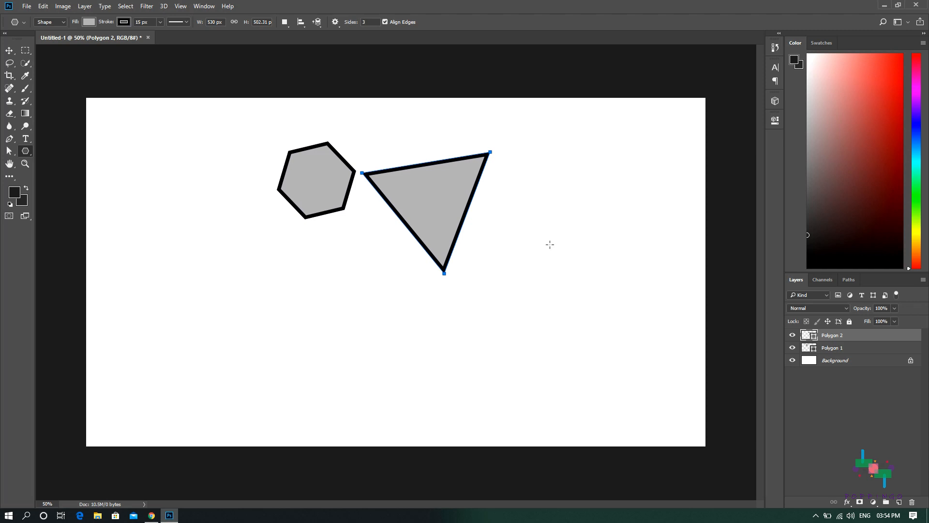